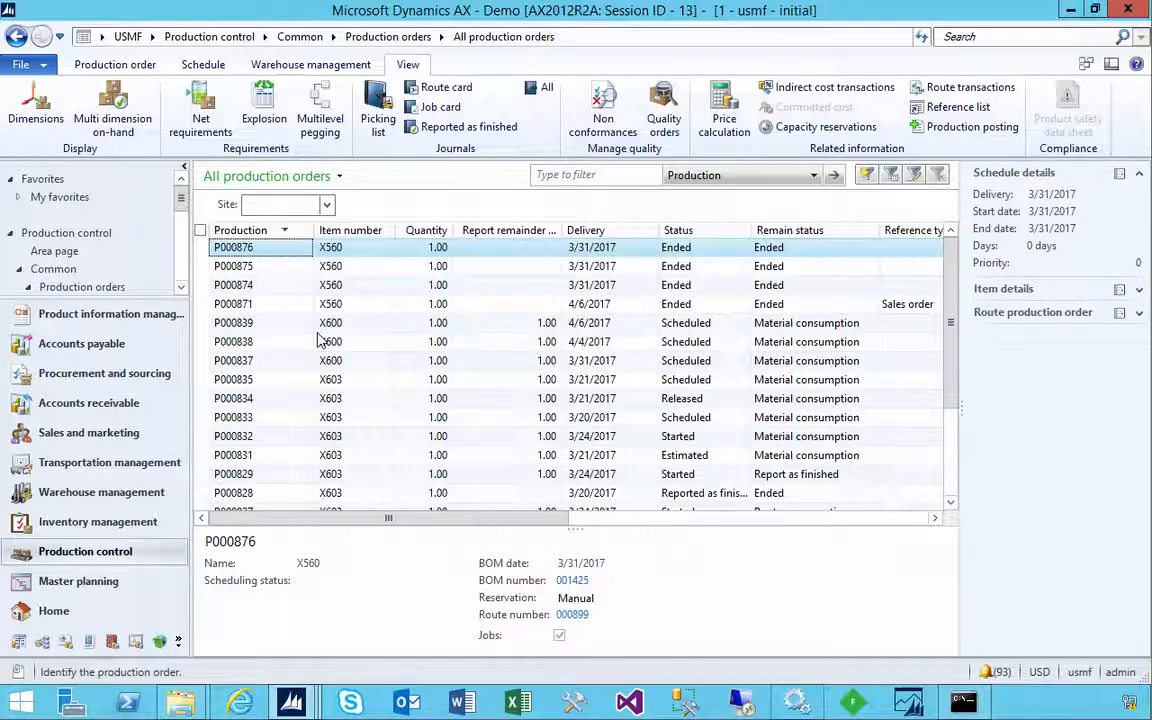
Create production order P000877 for item X560 and start its estimation.
left_click(114, 64)
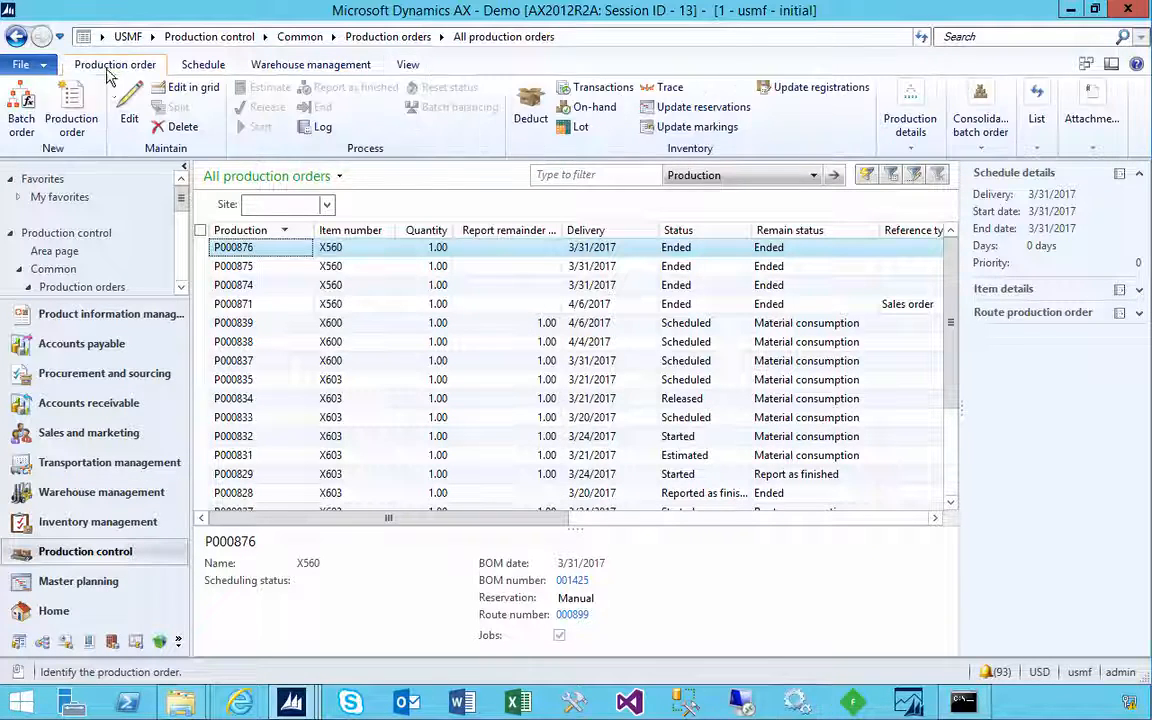
left_click(72, 110)
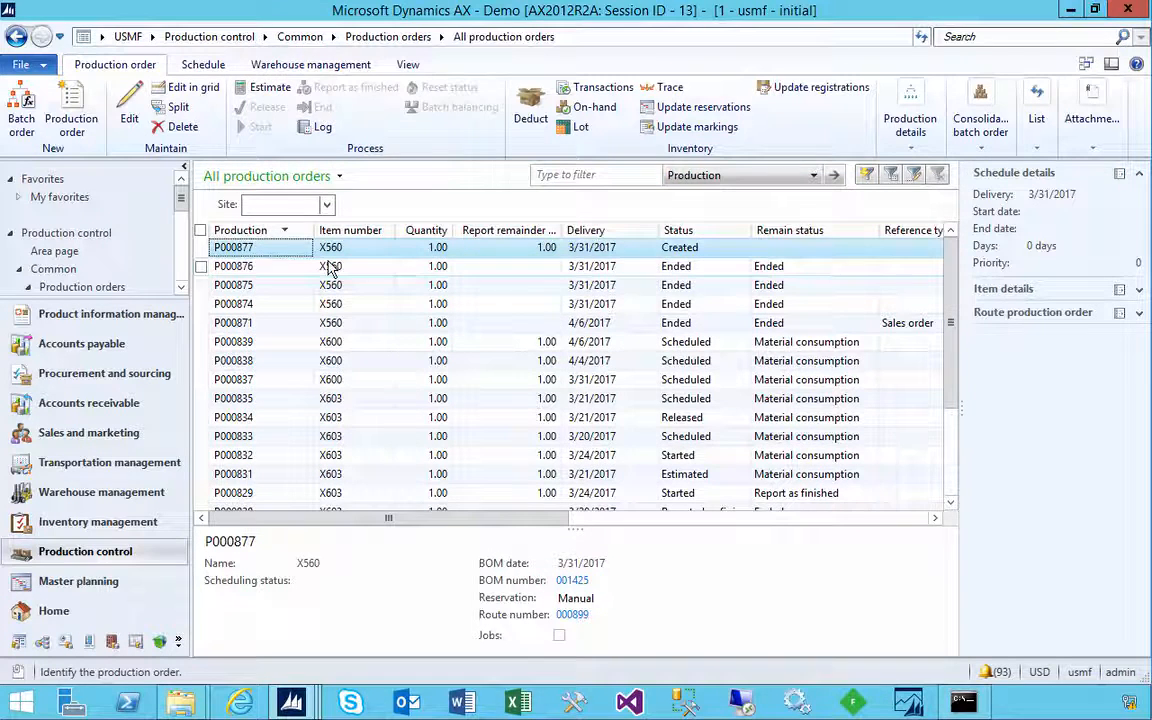
left_click(268, 88)
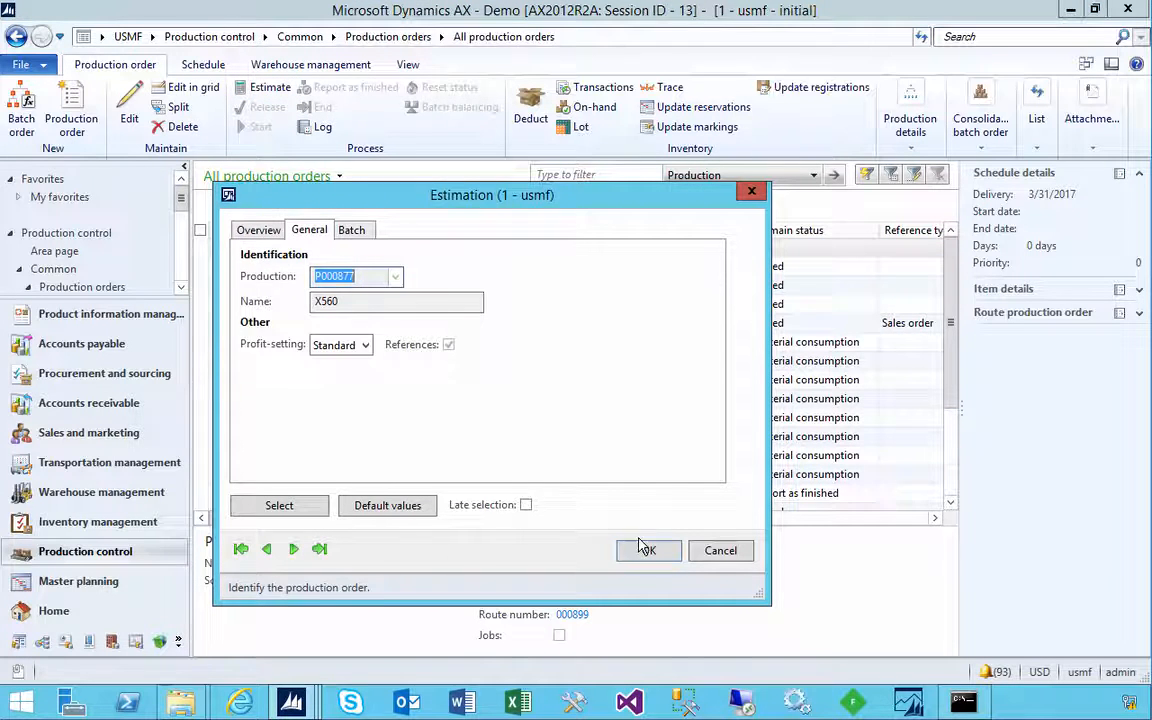
Confirm the estimation of P000877 and review its price calculation showing estimated cost 162.00.
left_click(648, 550)
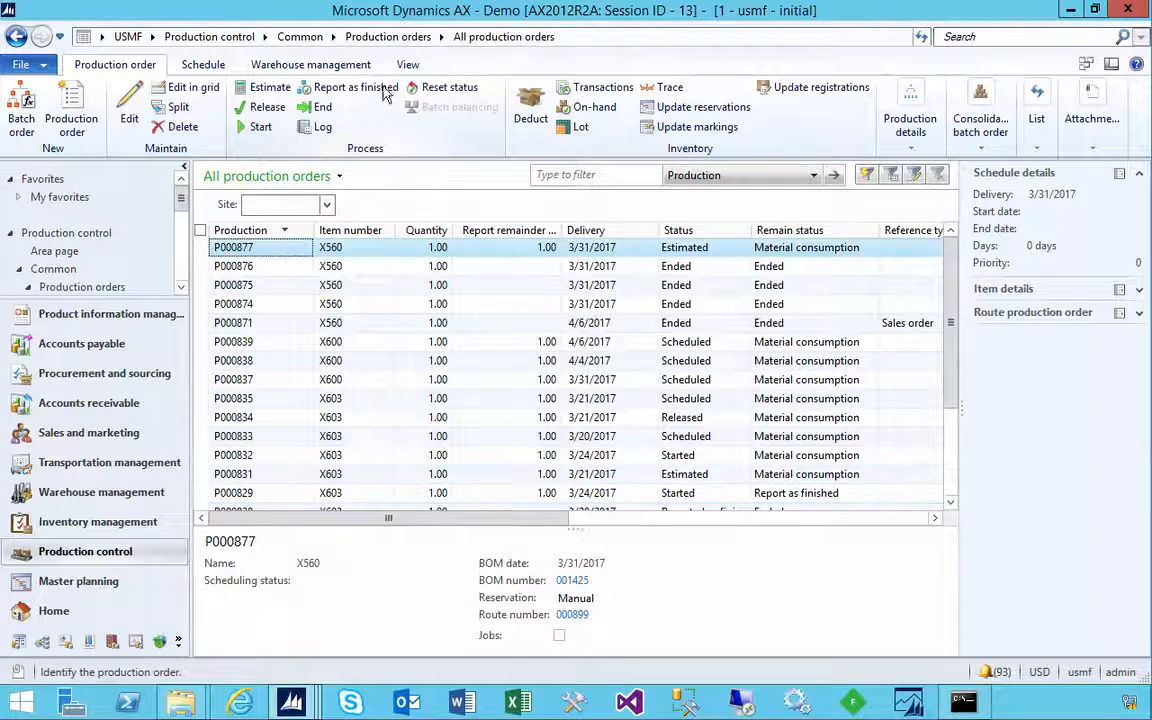
left_click(724, 110)
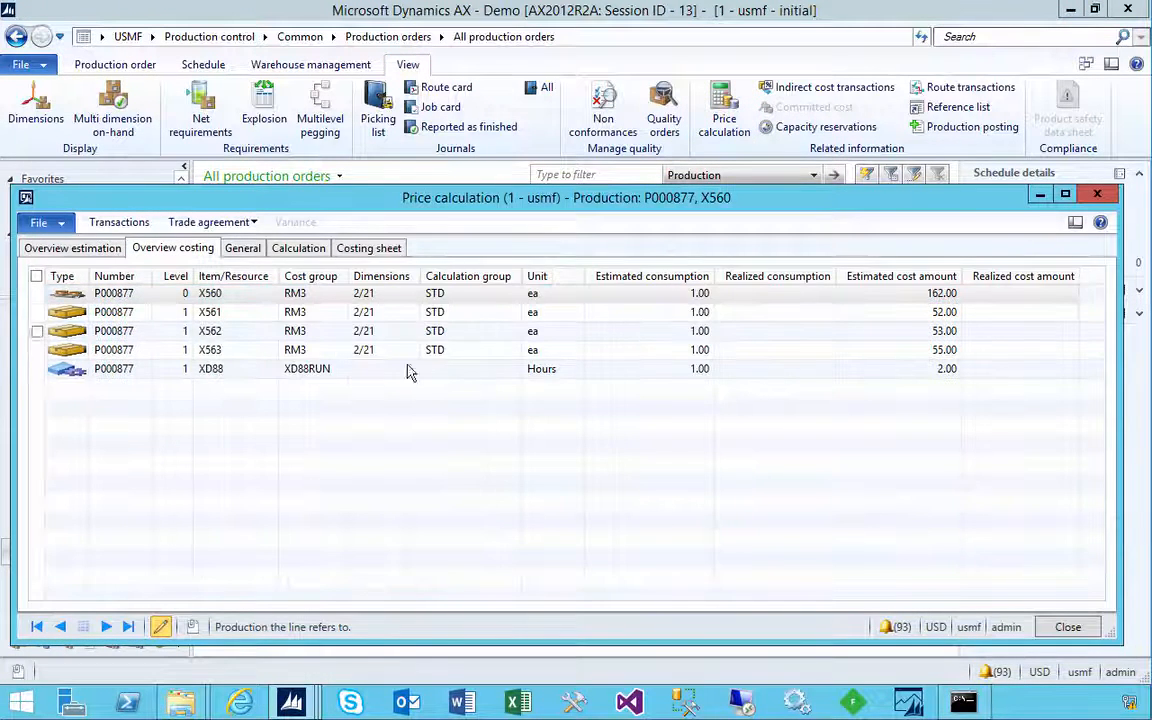
left_click(900, 276)
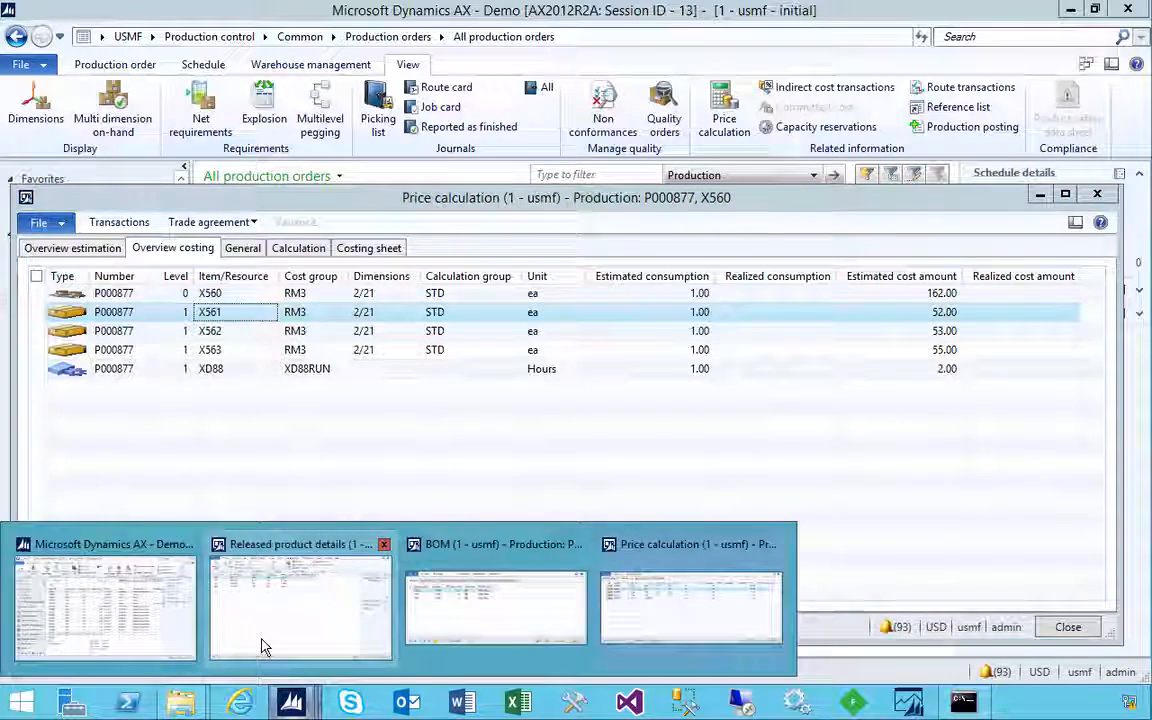
Review X561's released product details: cost price 52.00 and purchase price 50.00.
left_click(300, 608)
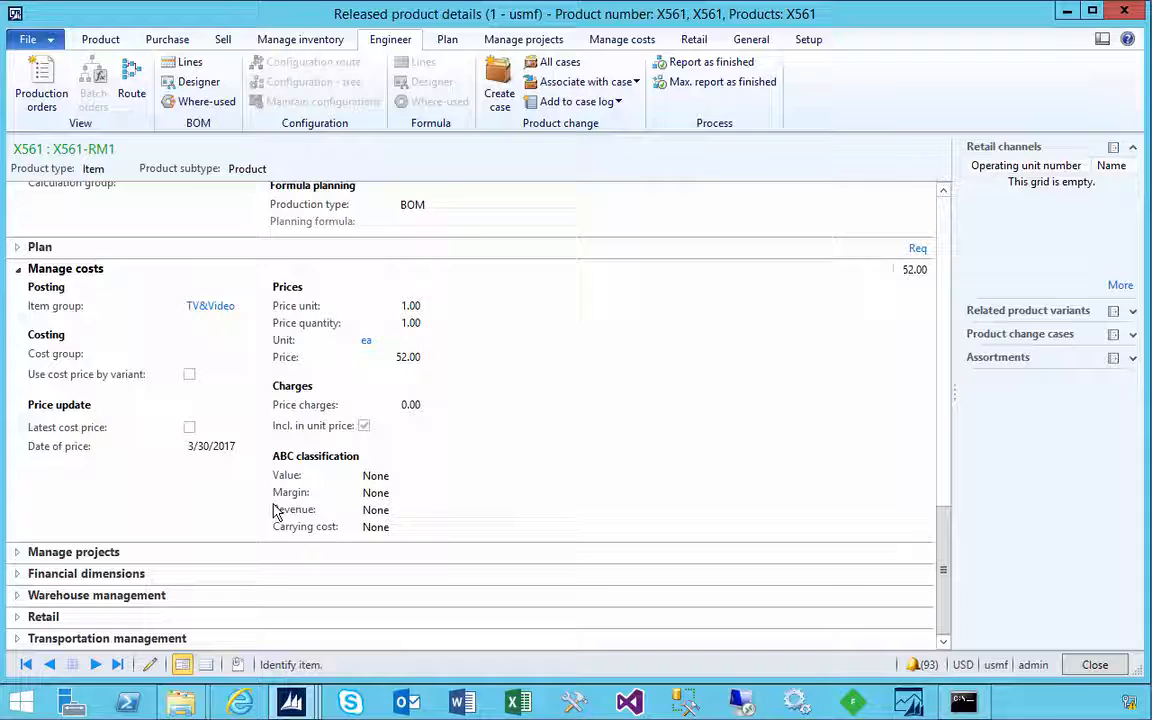
mouse_move(84, 278)
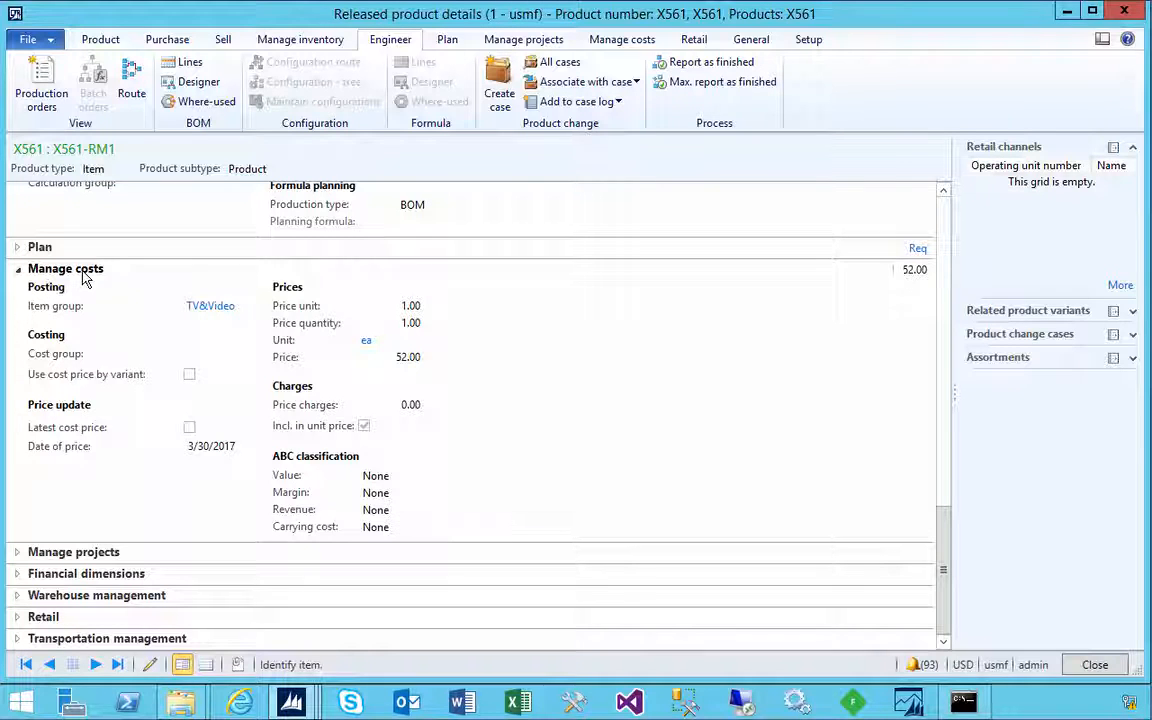
mouse_move(118, 322)
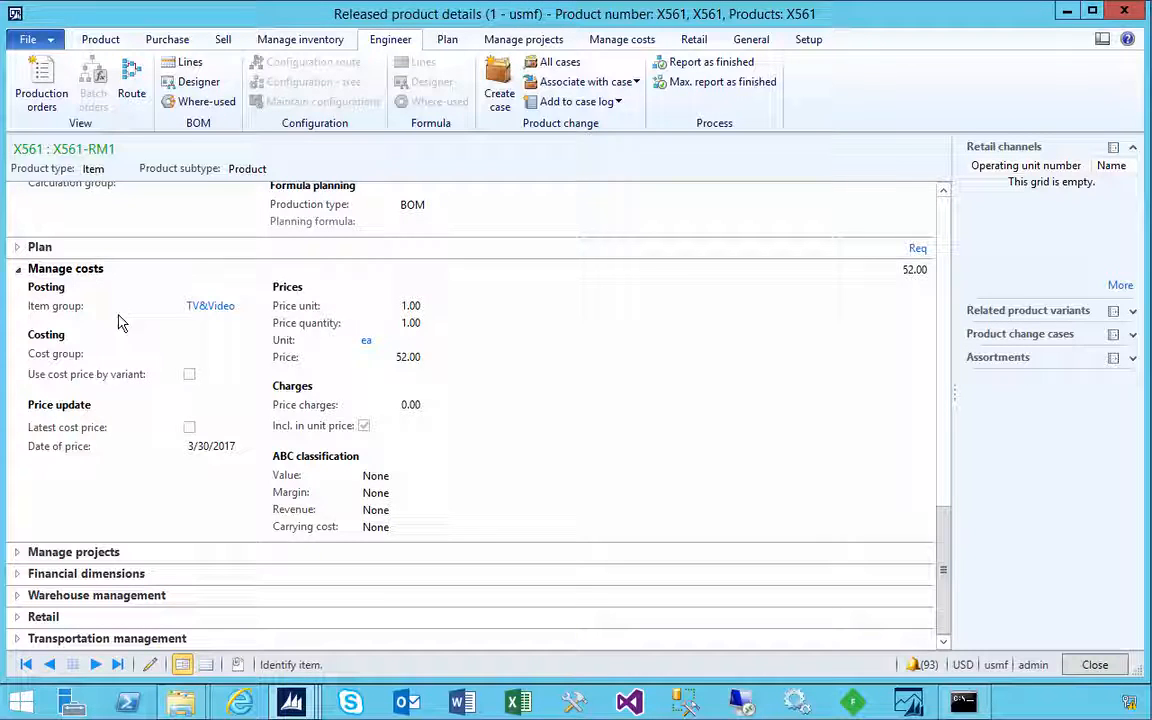
left_click(408, 356)
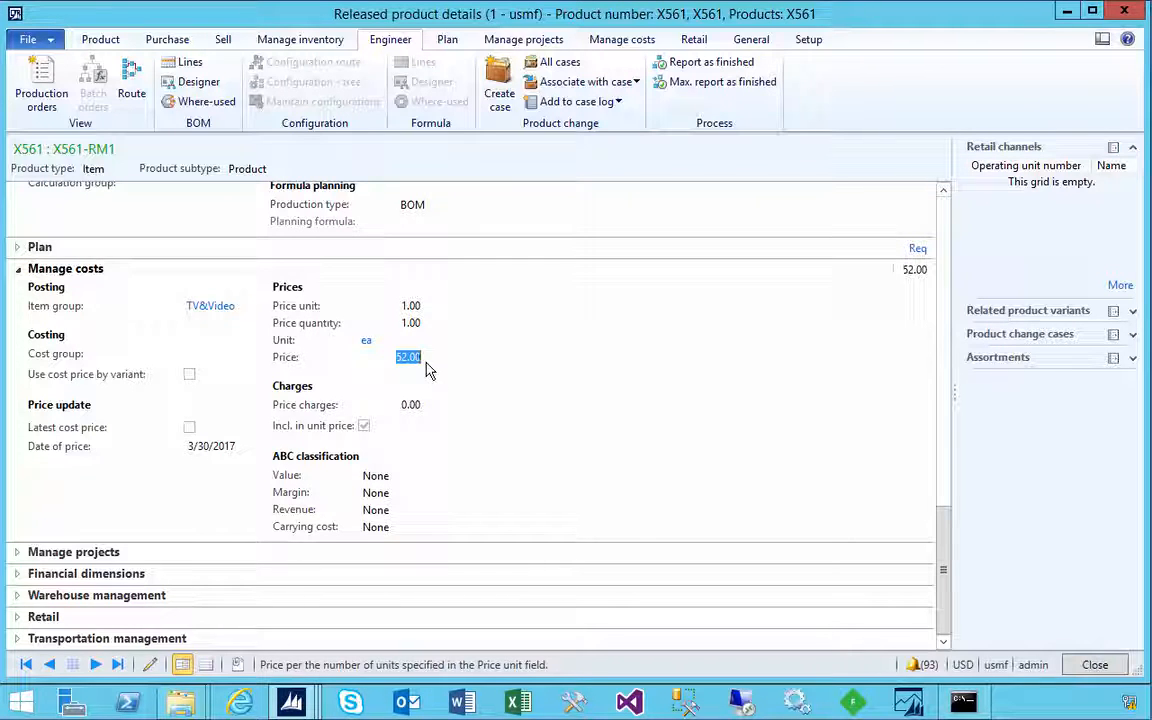
mouse_move(624, 490)
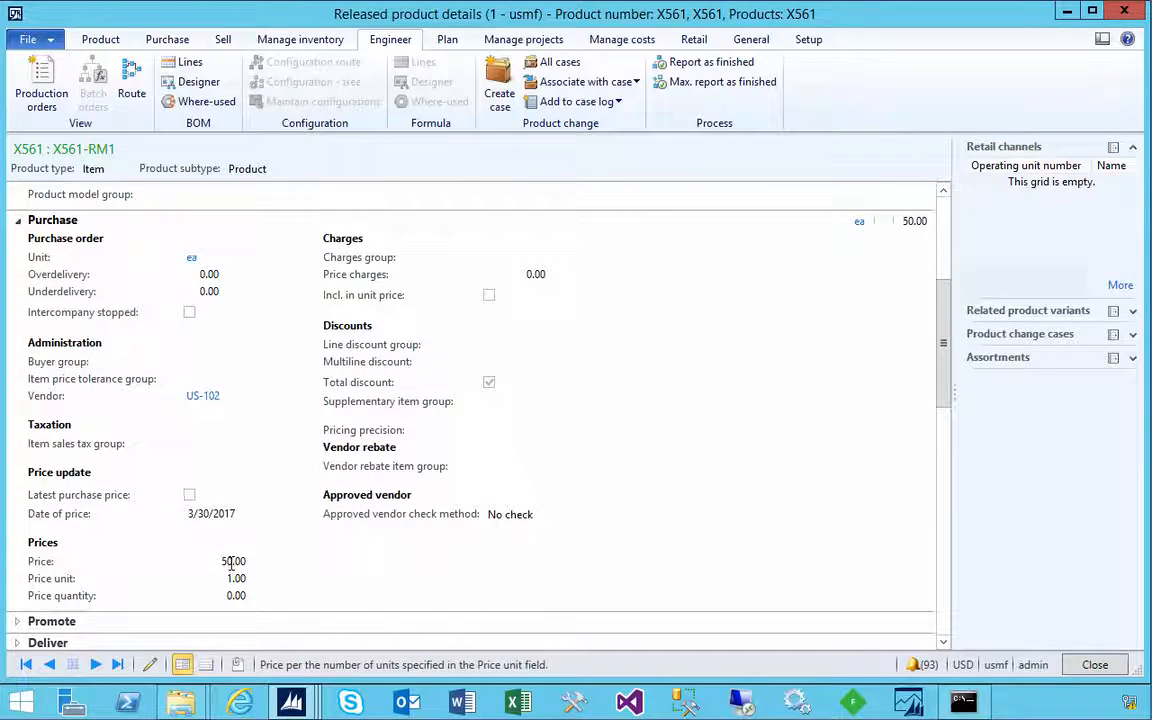
left_click(232, 560)
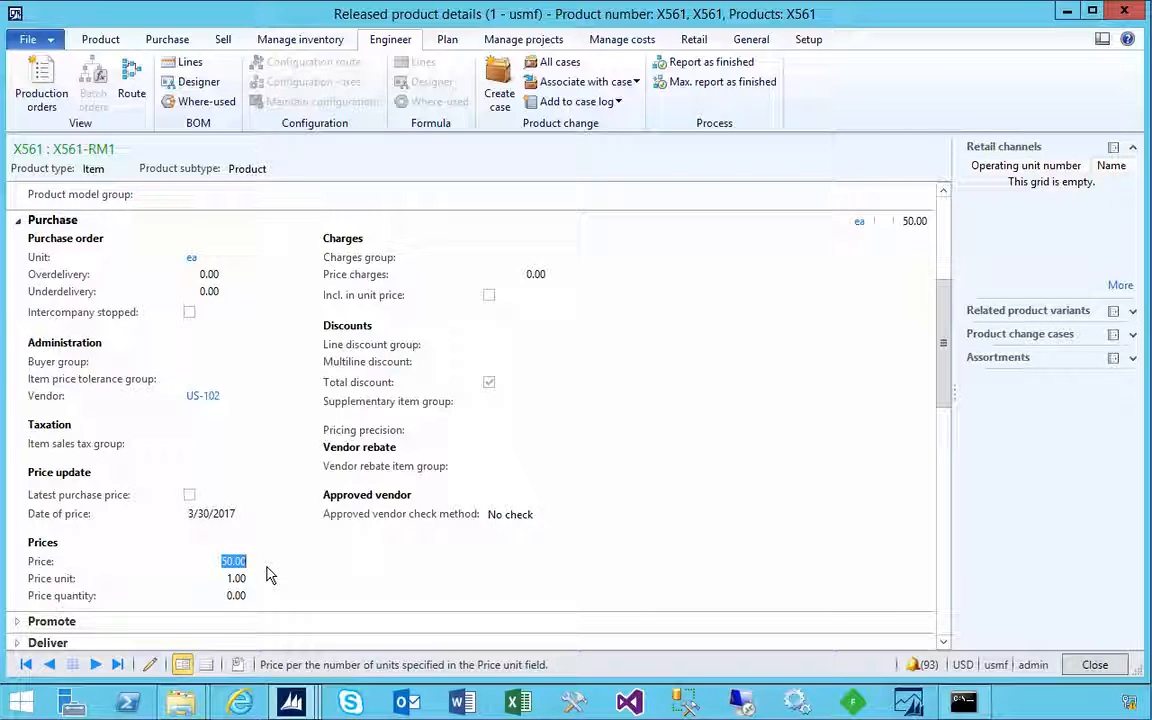
mouse_move(244, 578)
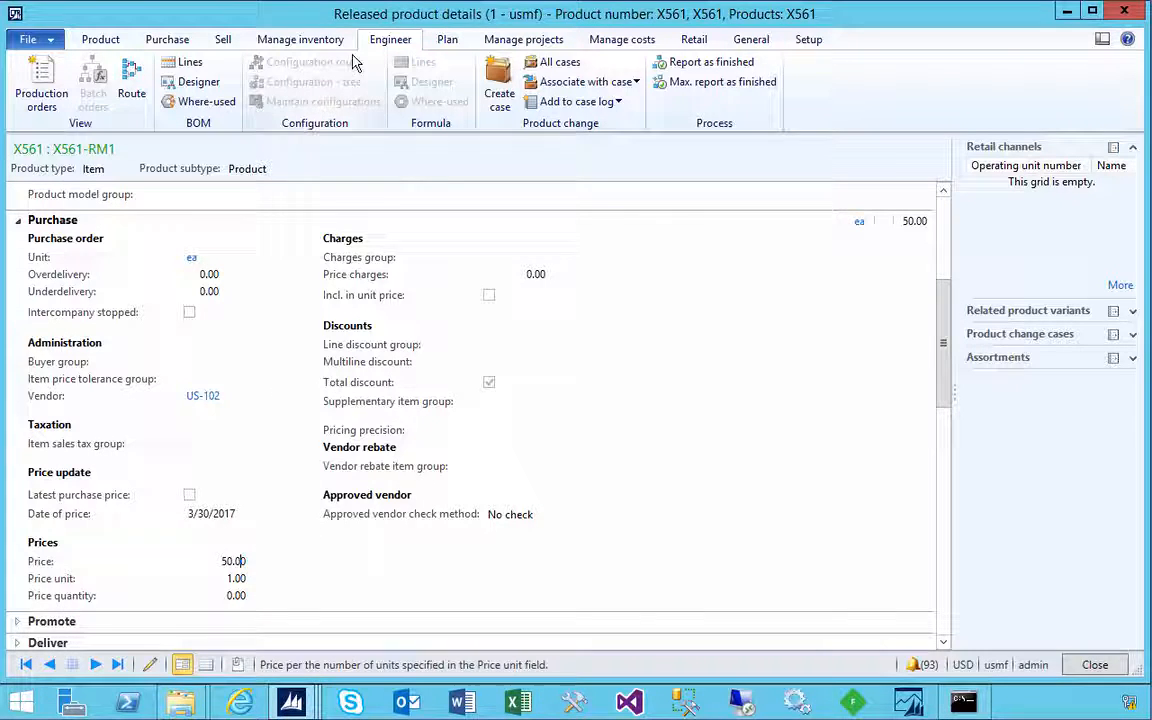
left_click(300, 40)
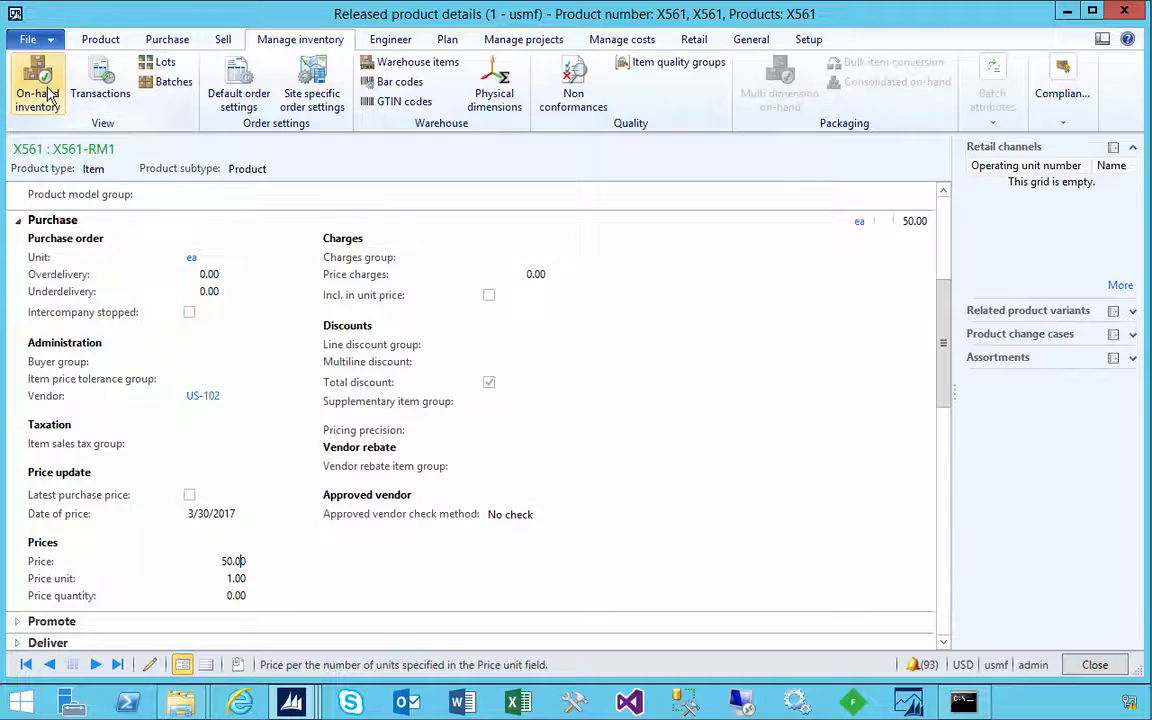
Check X561's on-hand inventory showing cost price 50.00, then close the window.
left_click(36, 82)
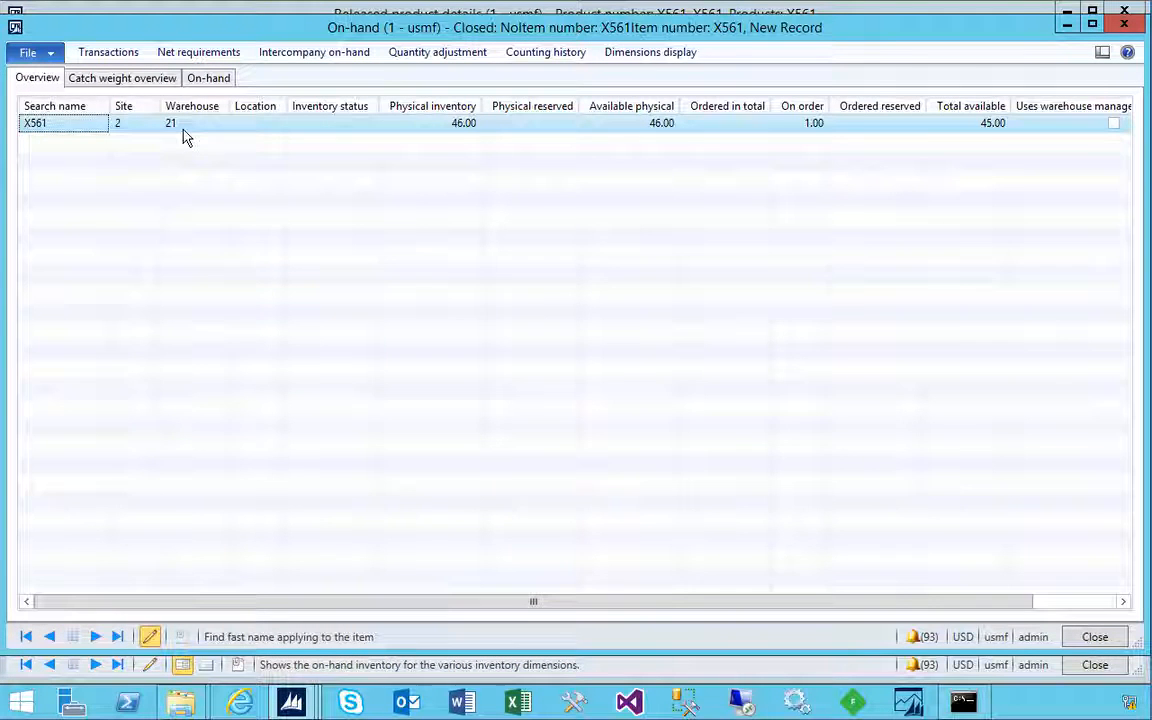
left_click(208, 76)
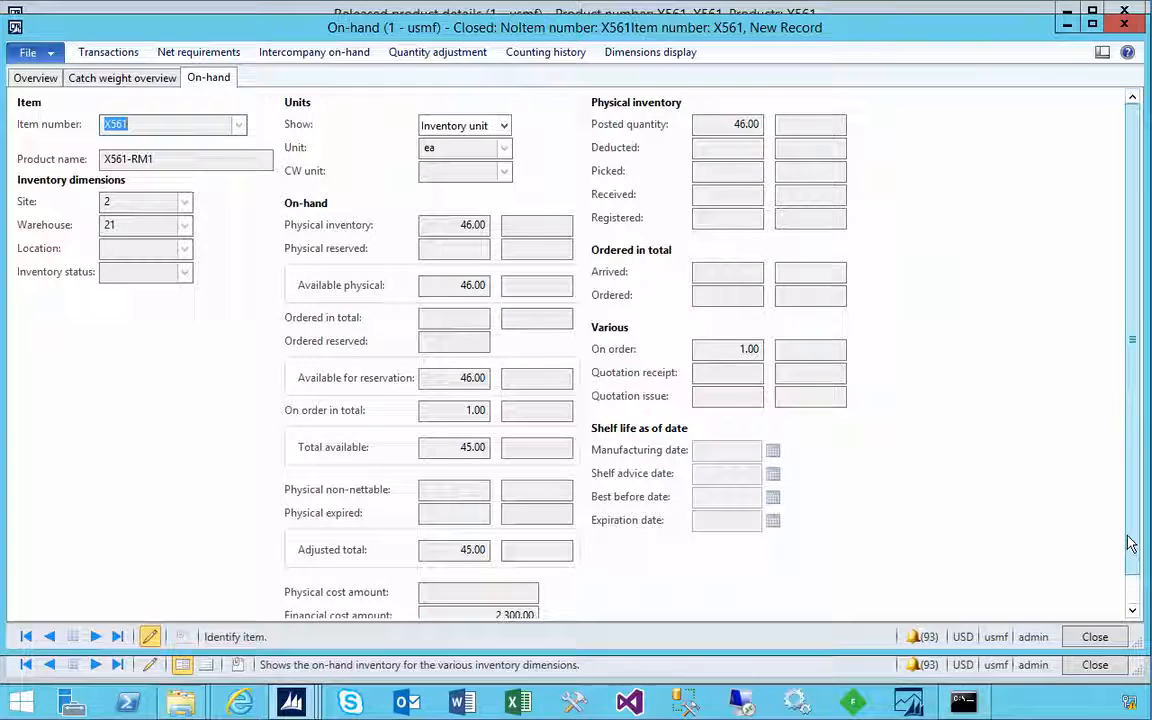
scroll("down", 3)
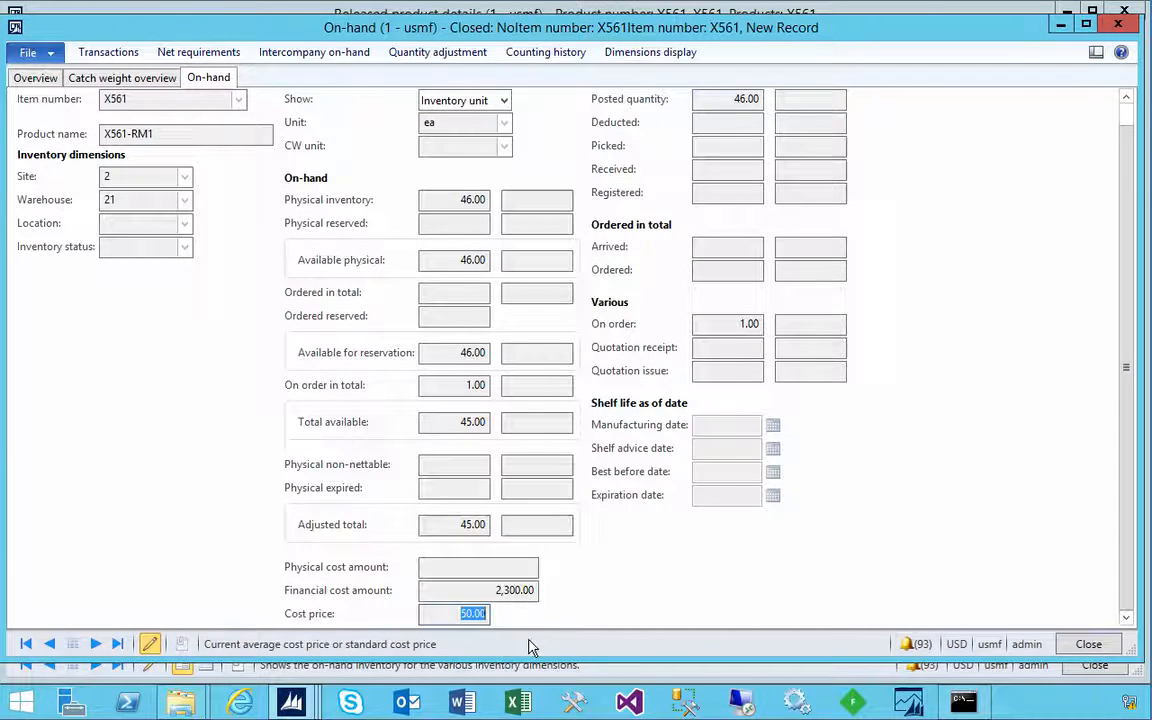
mouse_move(604, 624)
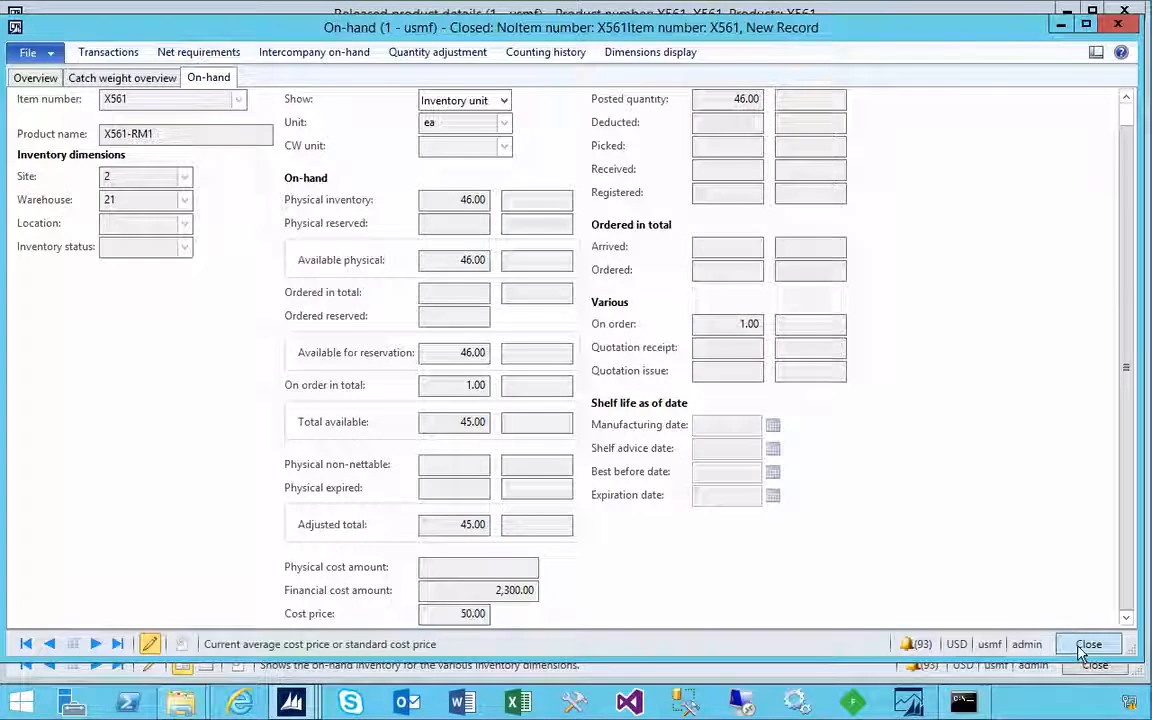
left_click(1088, 644)
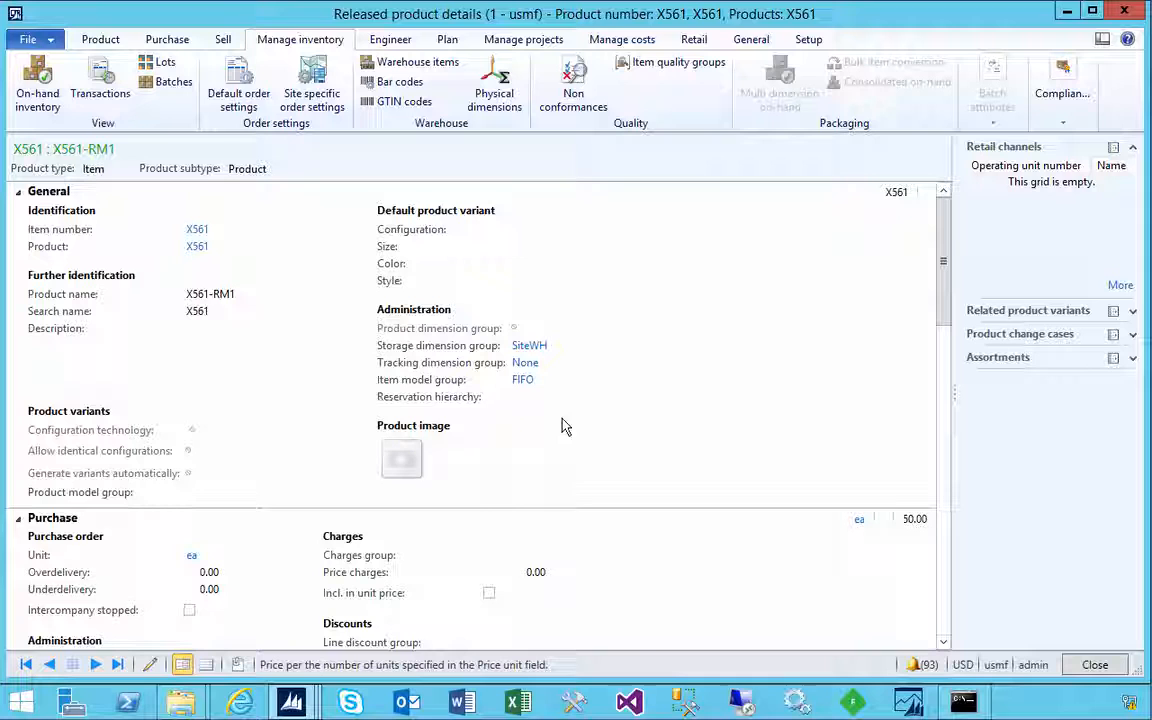
mouse_move(520, 476)
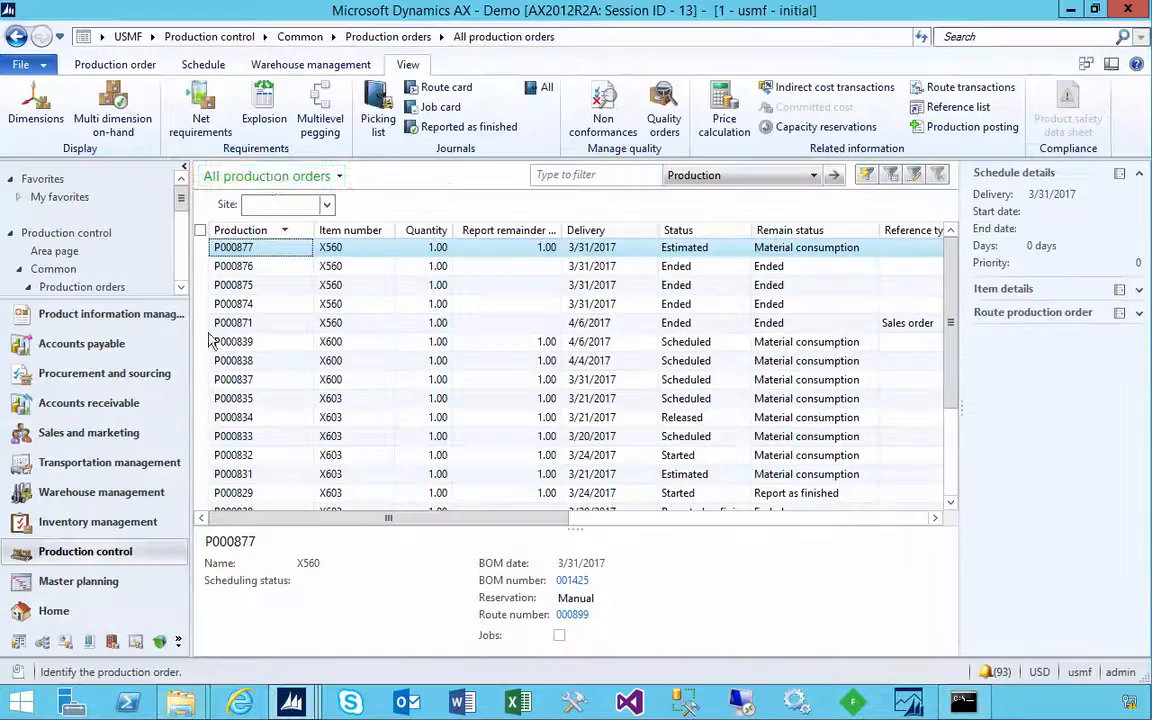
Job-schedule P000877 so it runs 07:00 to 08:00 on 3/31/2017 with status Scheduled.
double_click(232, 248)
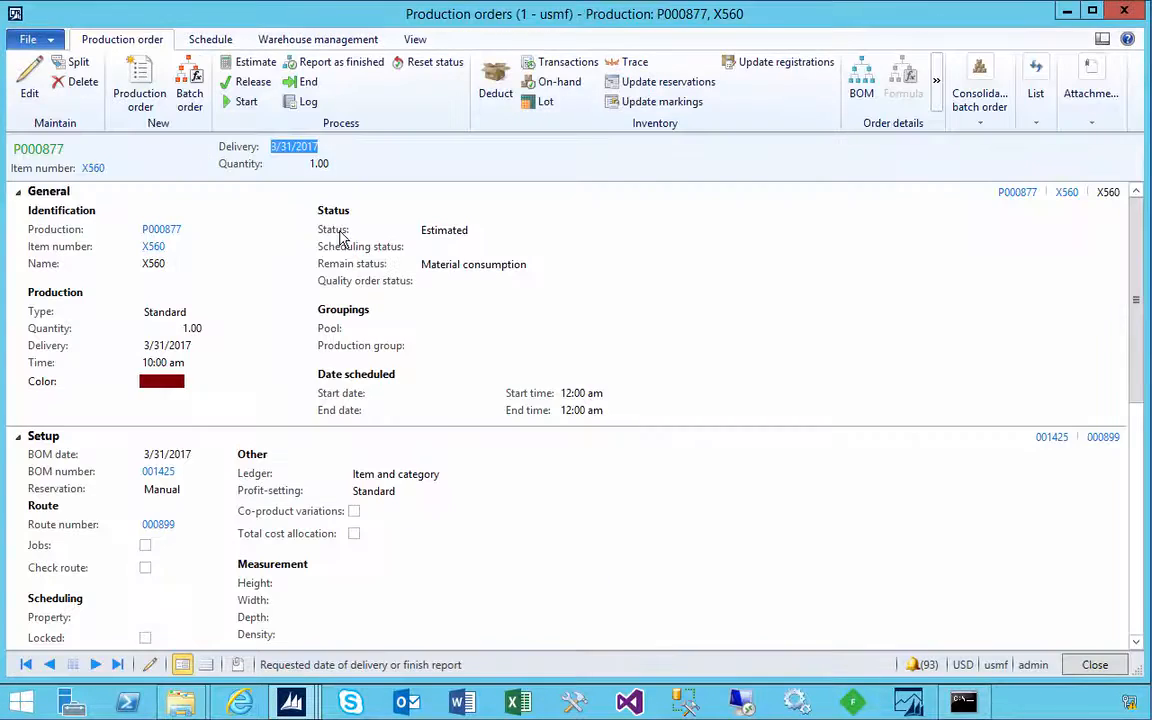
mouse_move(238, 206)
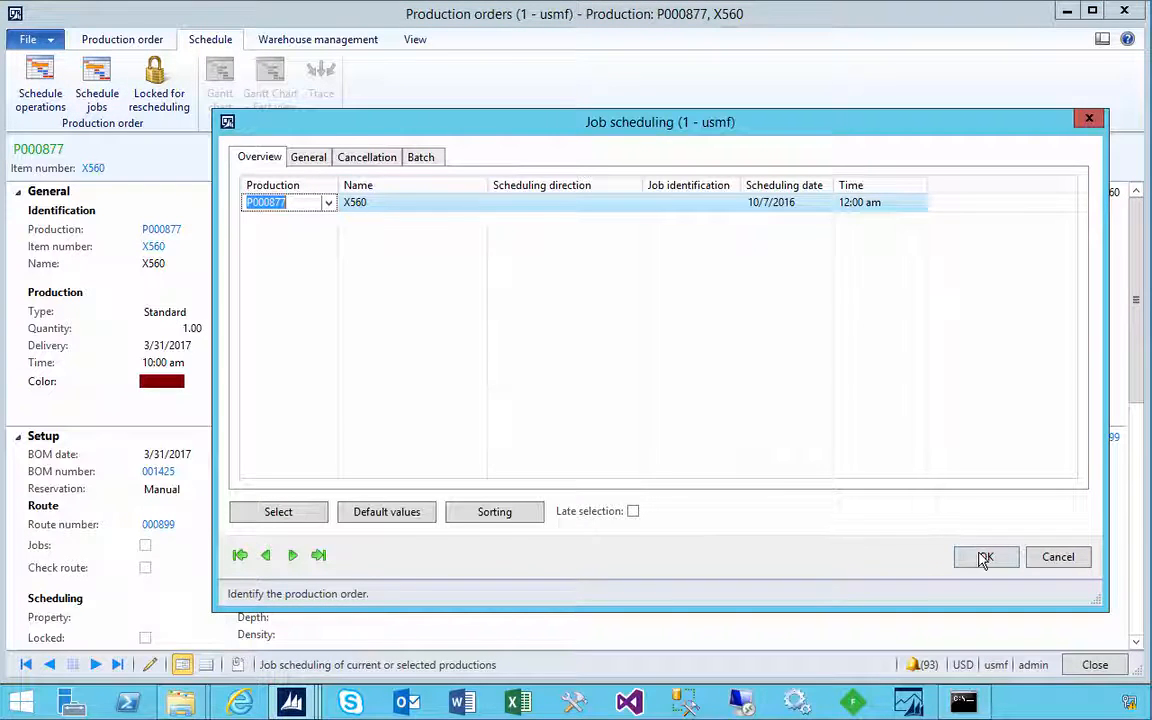
left_click(984, 556)
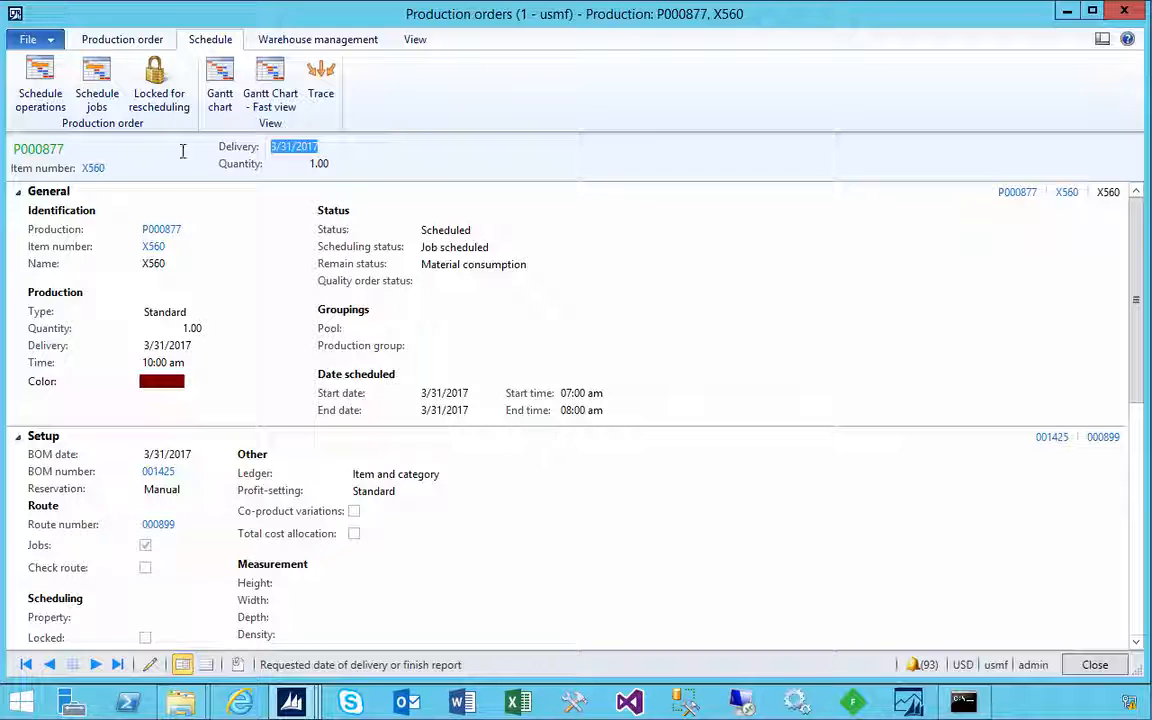
left_click(122, 40)
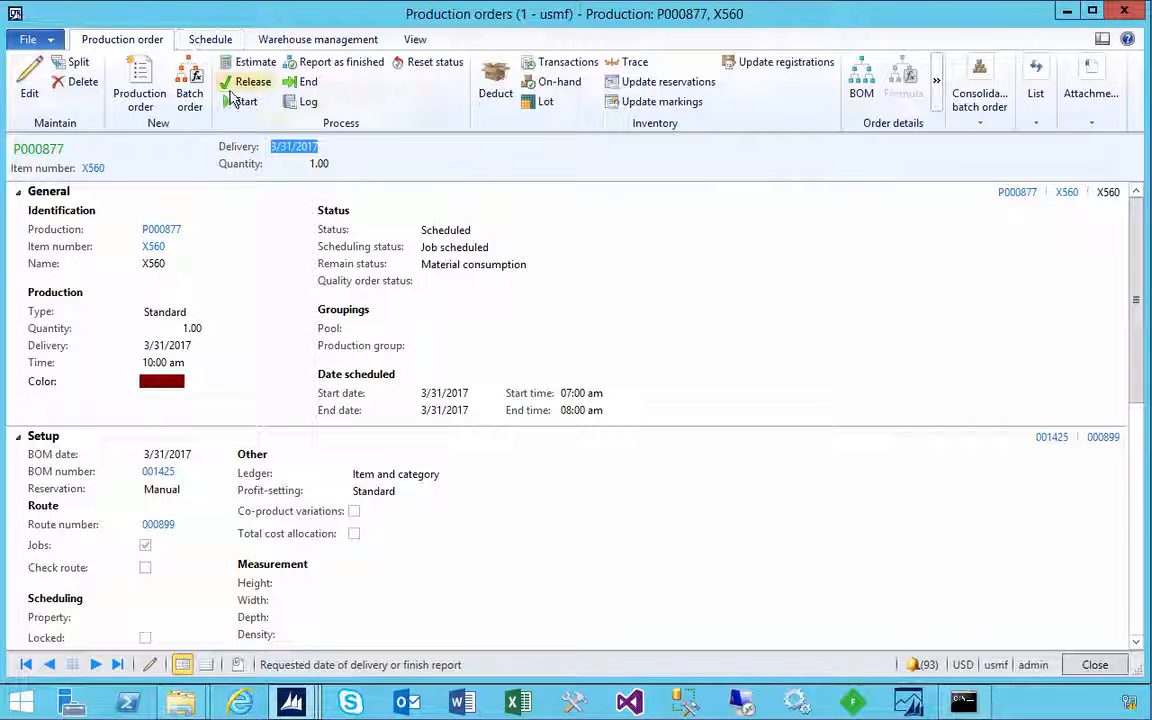
mouse_move(244, 100)
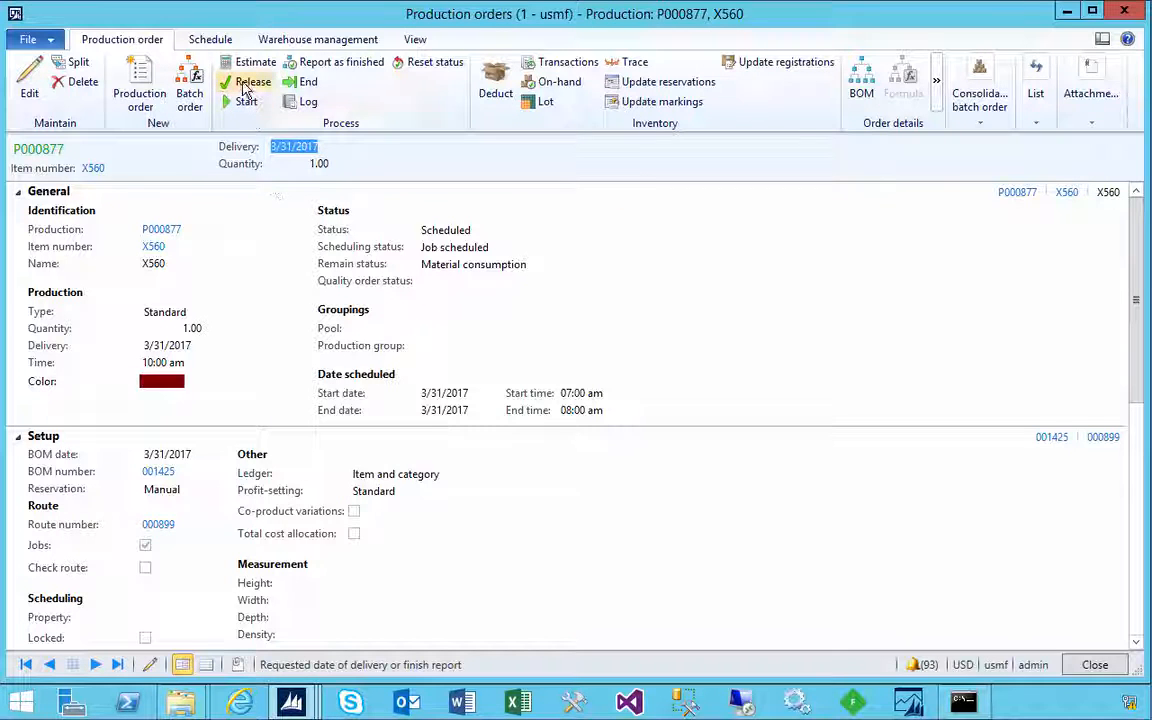
Start production order P000877 and dismiss the posting messages.
left_click(252, 80)
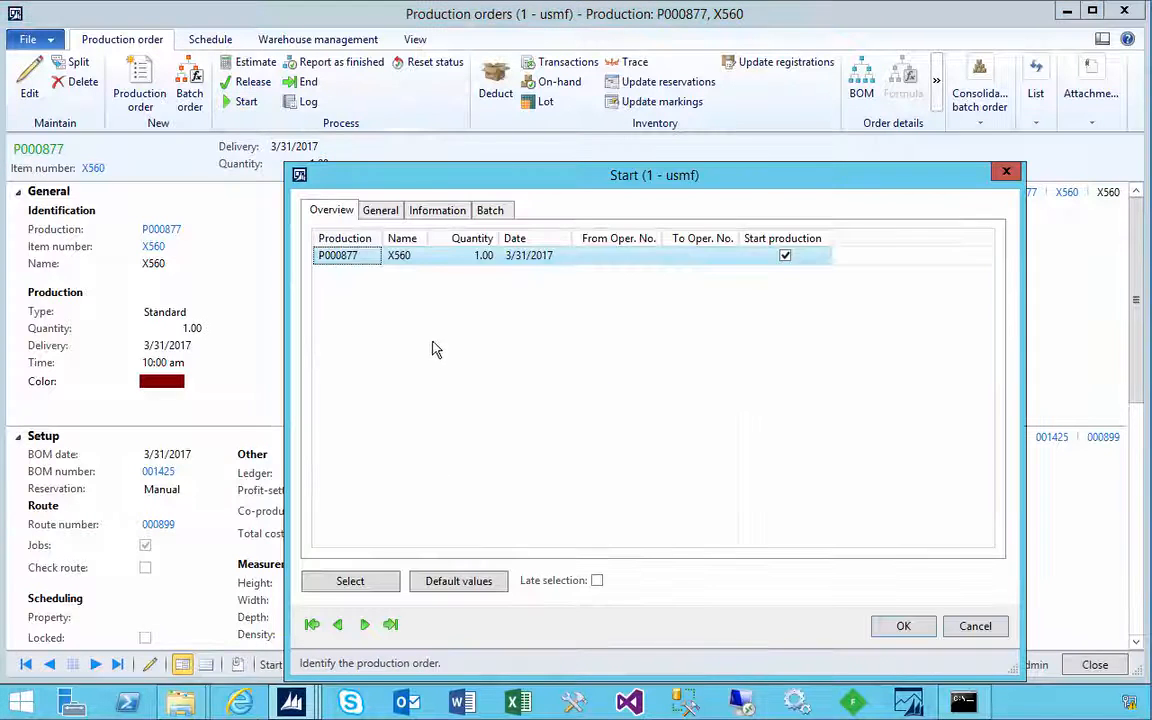
left_click(380, 210)
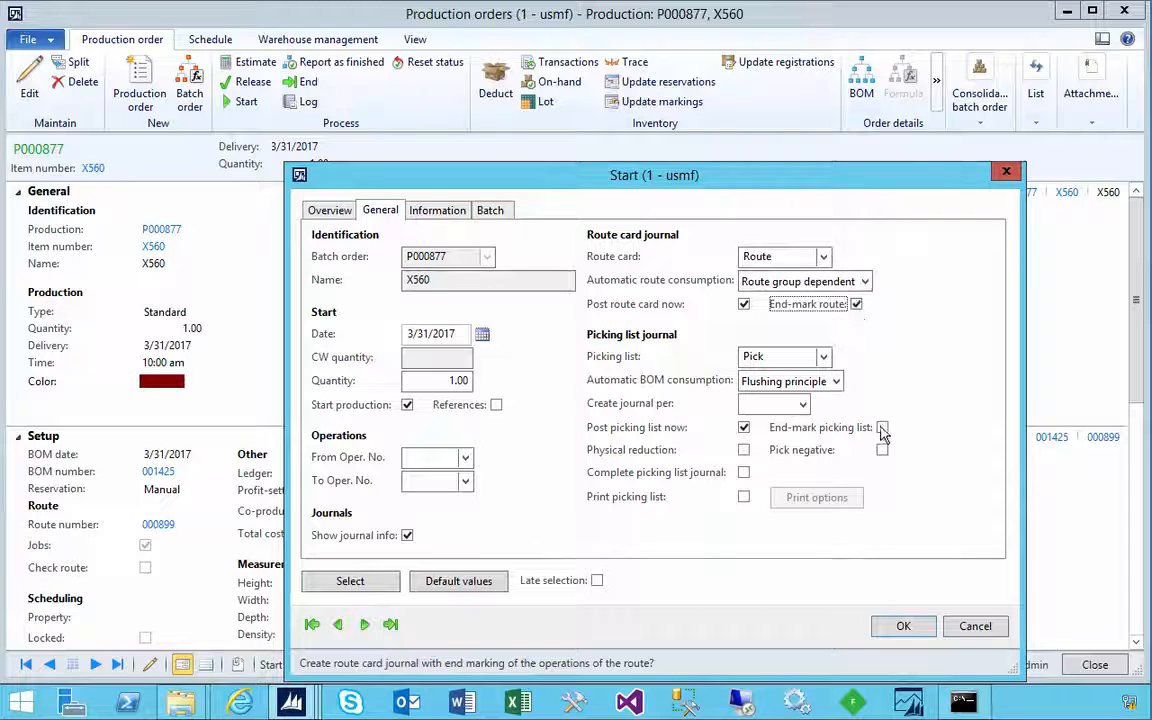
left_click(902, 624)
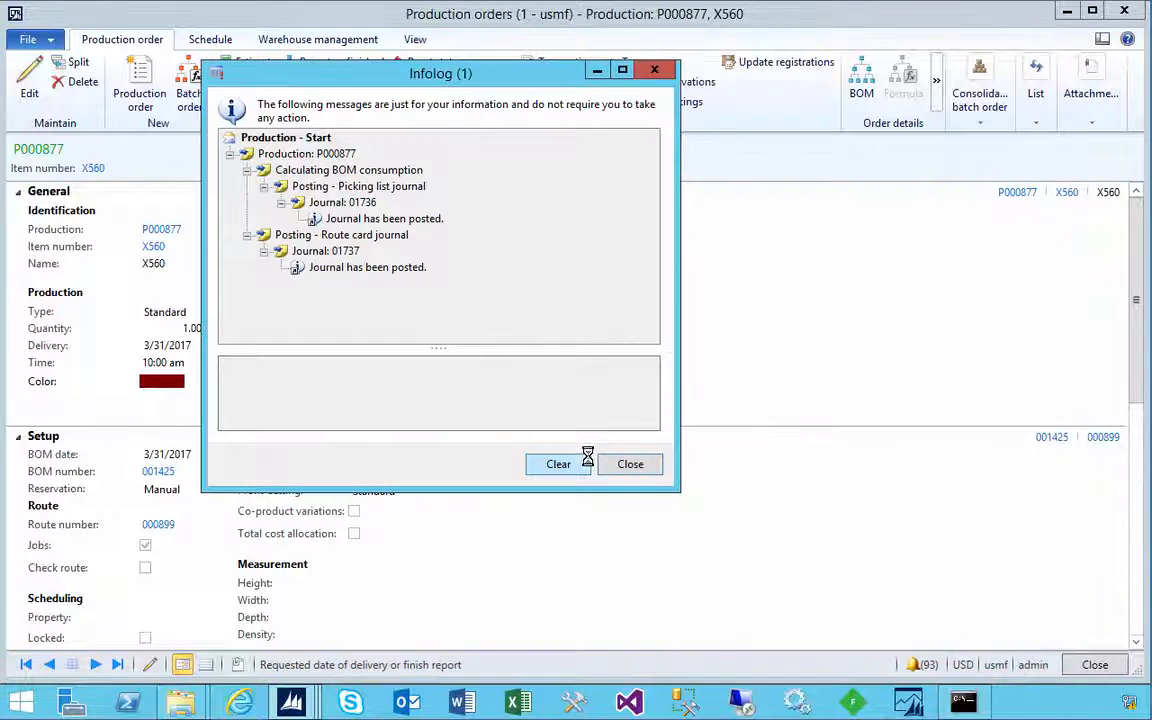
left_click(630, 464)
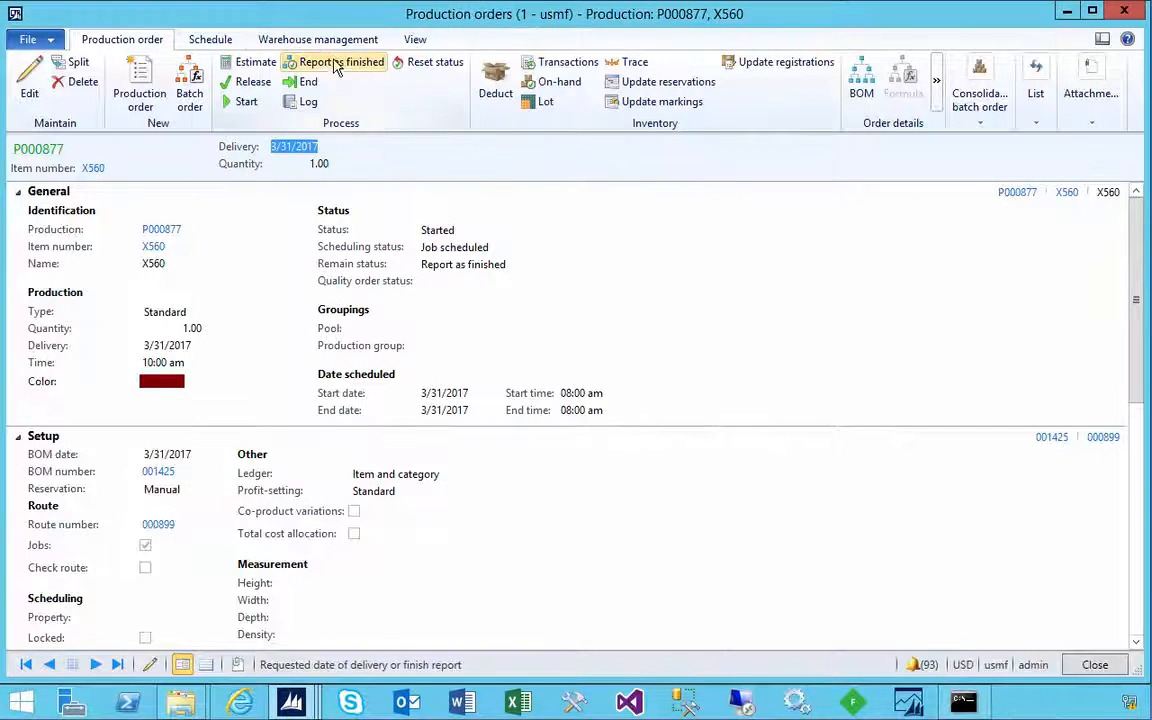
Report P000877 as finished and end it so its status becomes Ended.
left_click(340, 62)
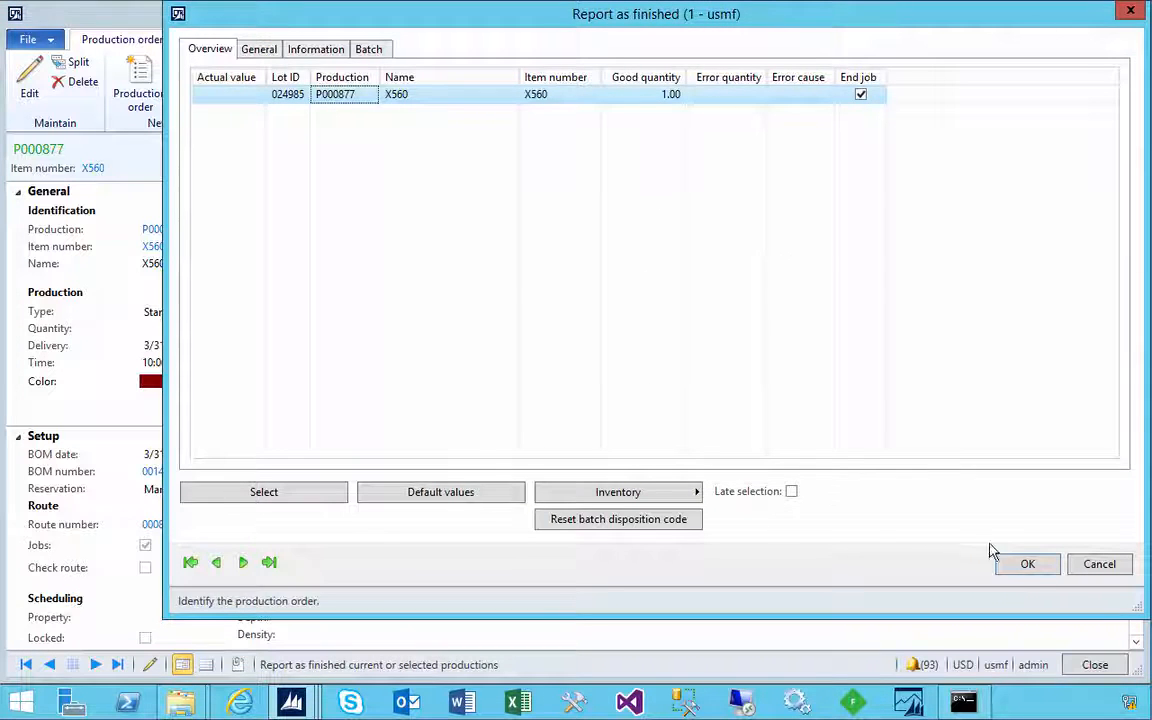
left_click(1028, 564)
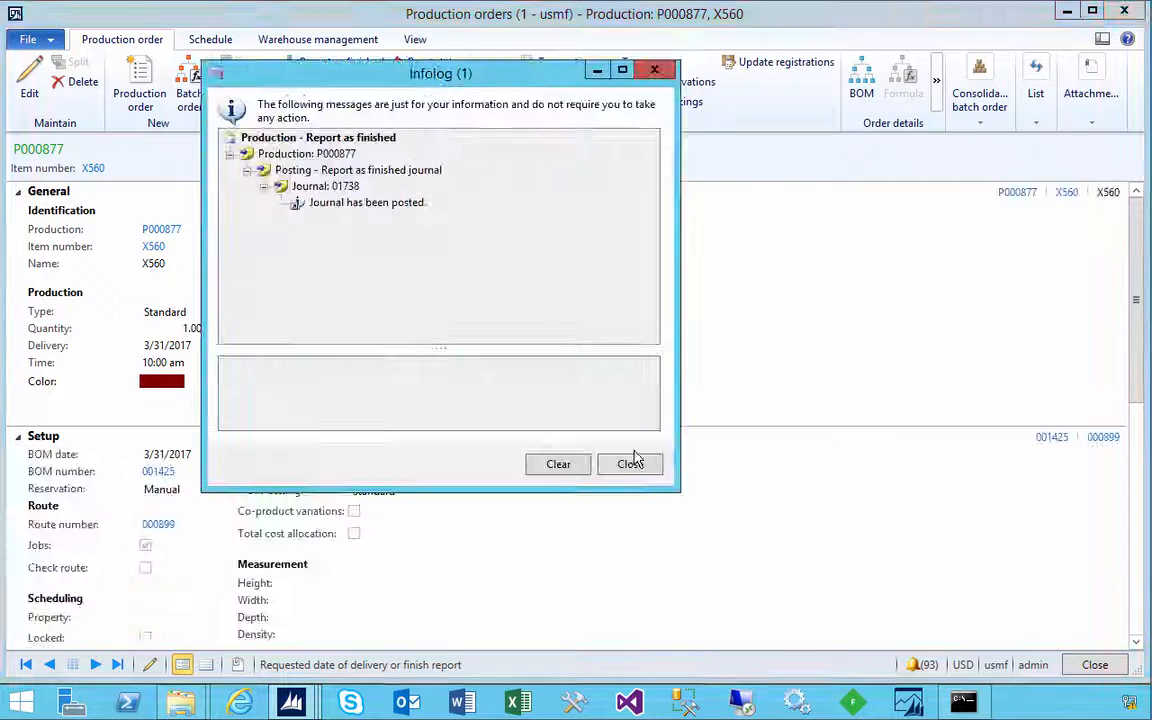
left_click(630, 464)
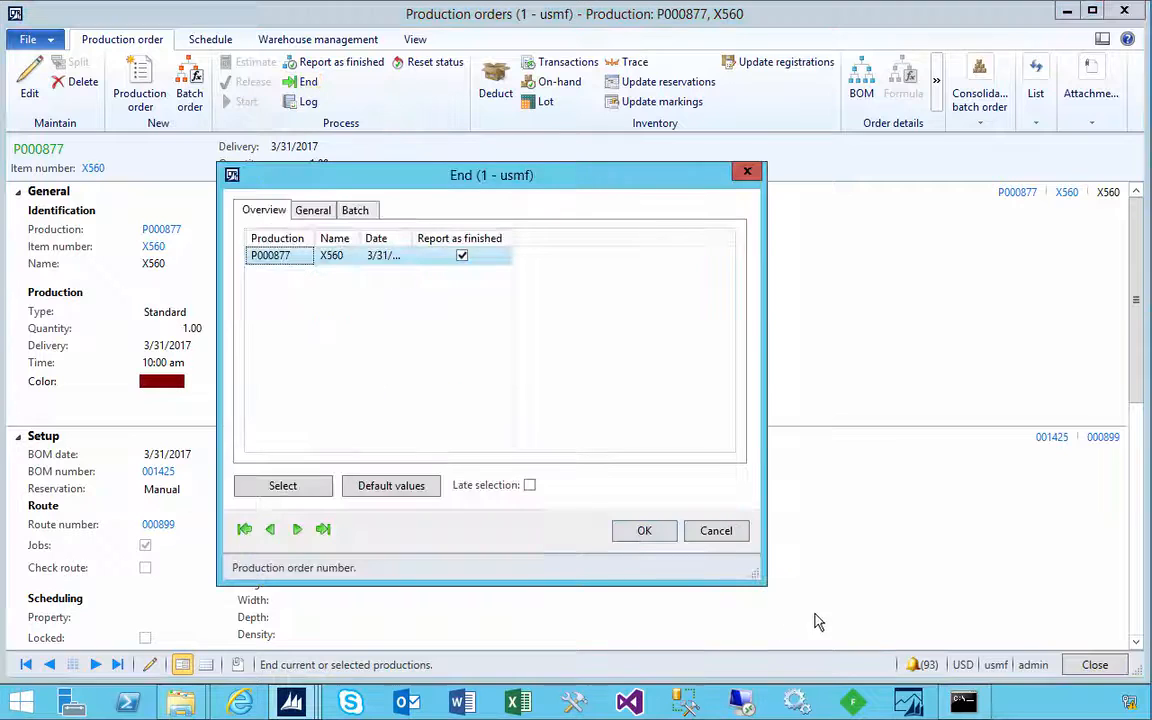
left_click(644, 530)
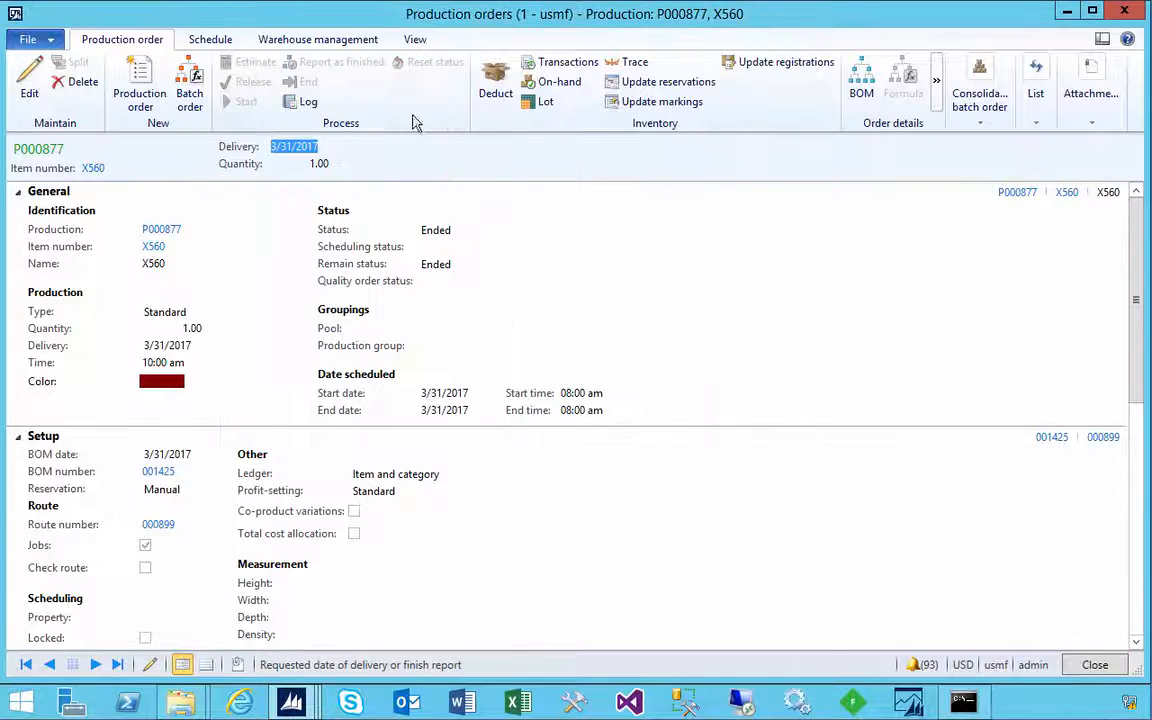
left_click(414, 40)
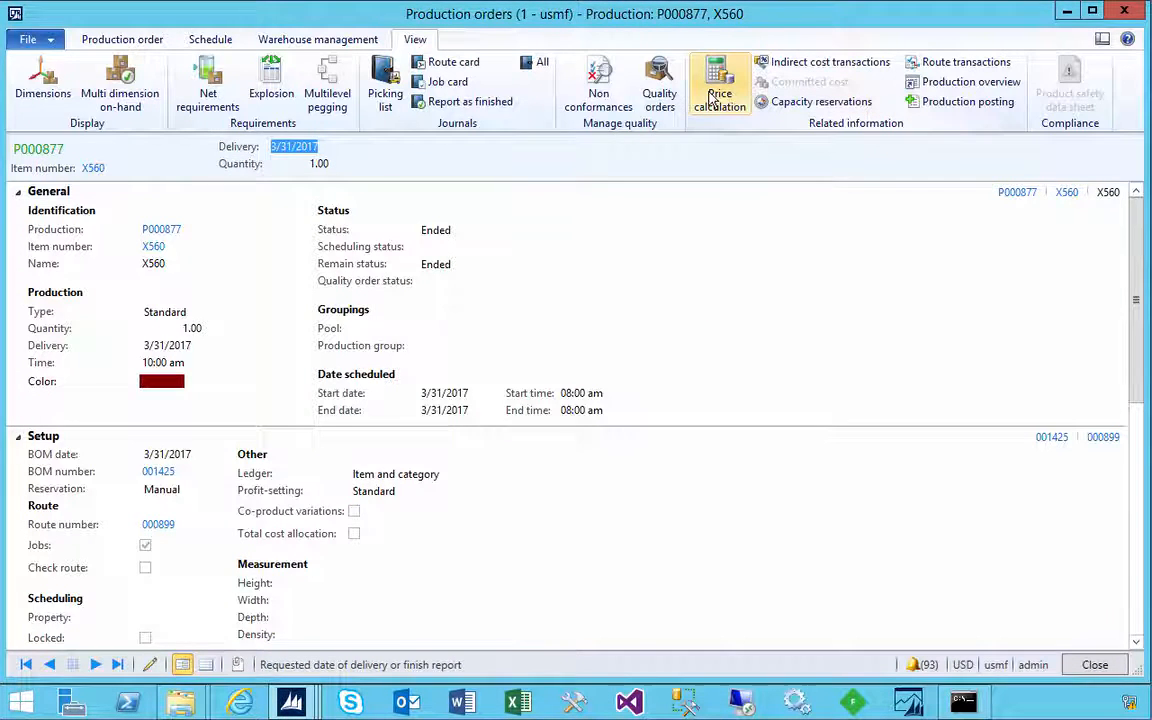
Review P000877's price calculation lines: X560 estimated 162.00 vs realized 156.00, plus X562 and X88 lines.
left_click(720, 82)
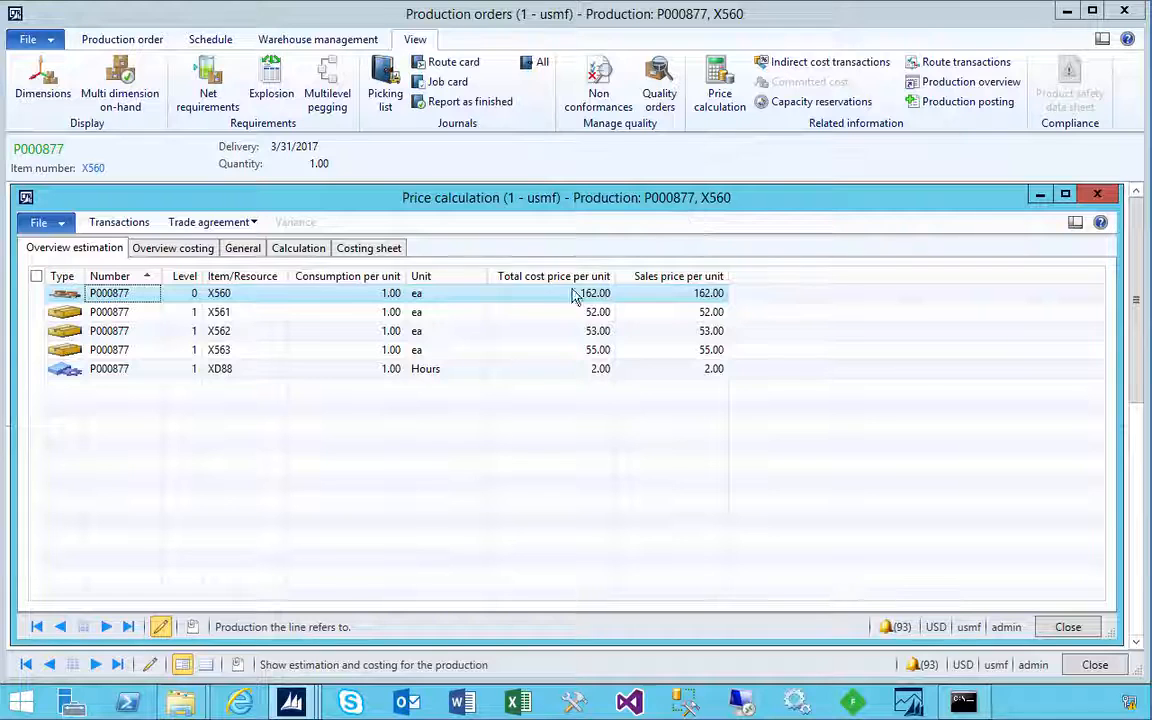
left_click(172, 248)
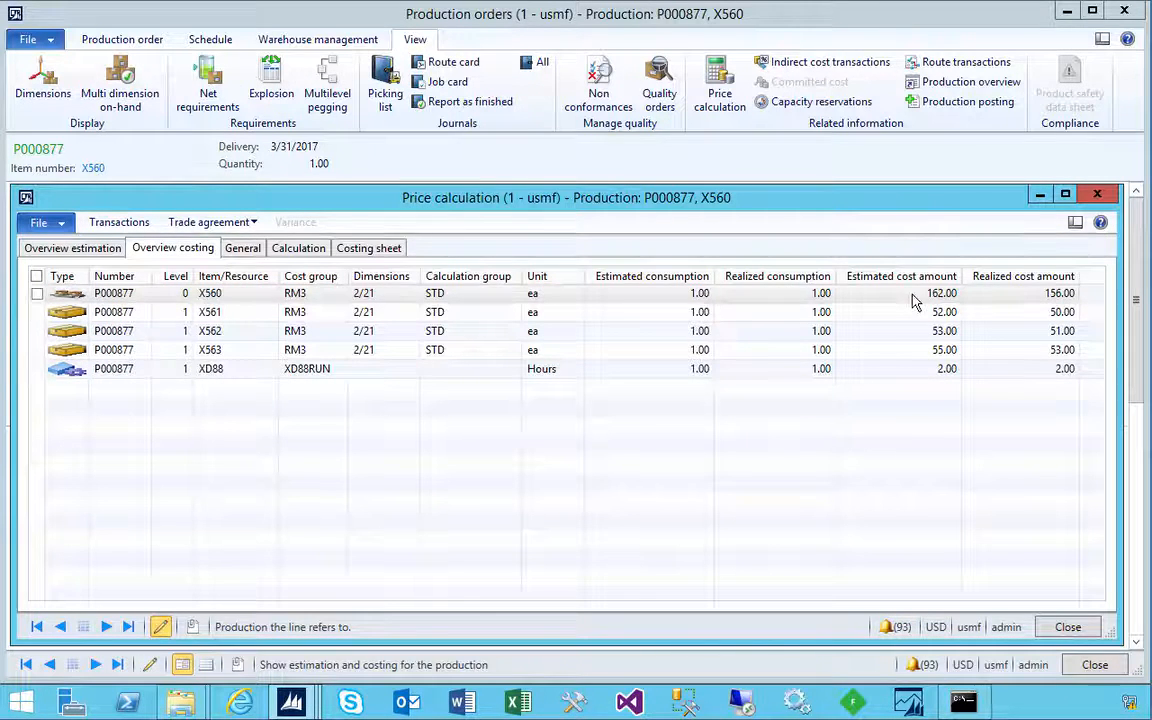
left_click(940, 292)
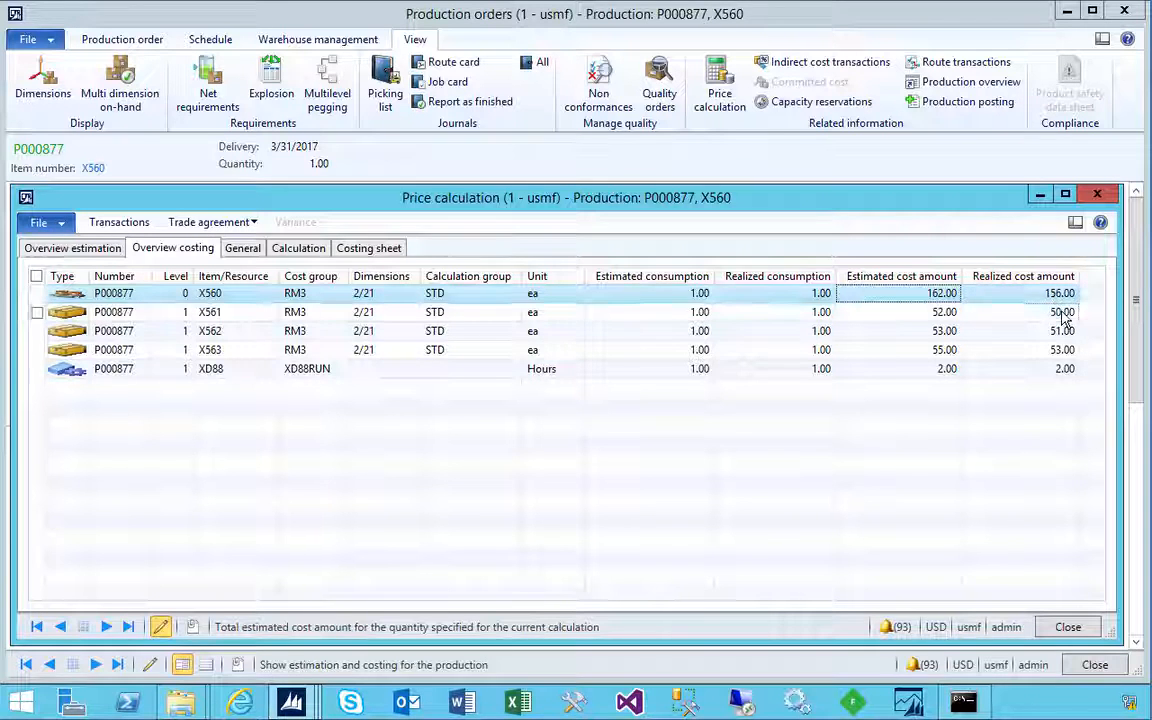
left_click(1062, 312)
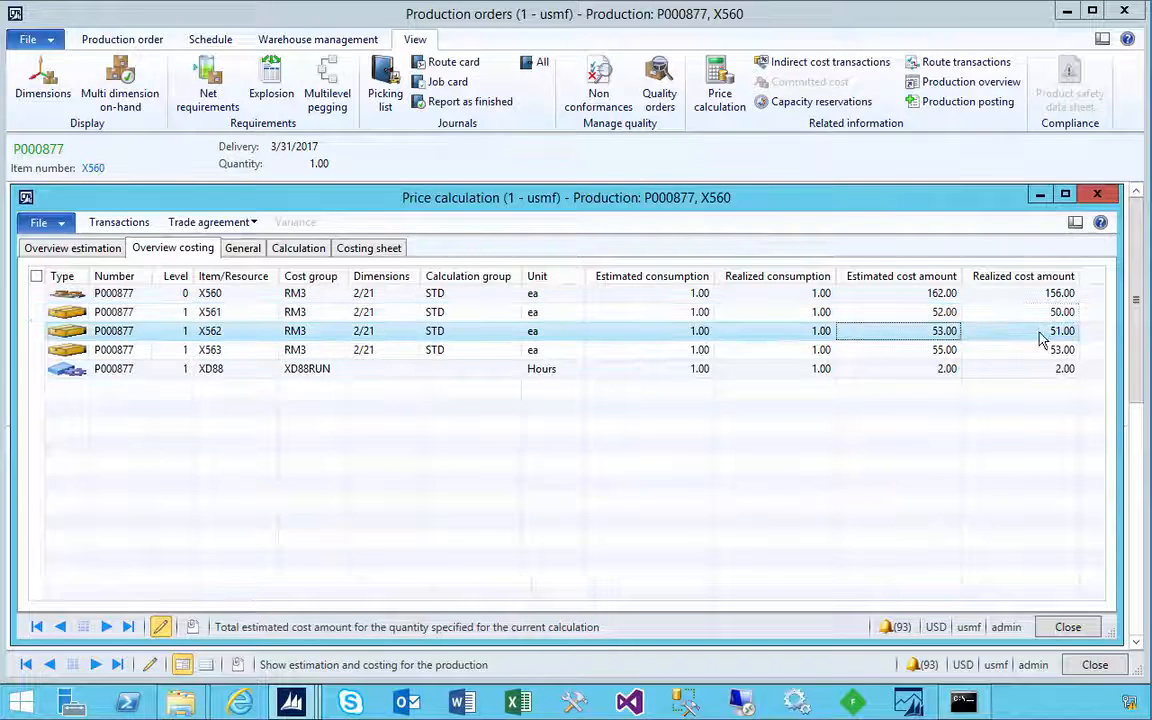
left_click(1022, 348)
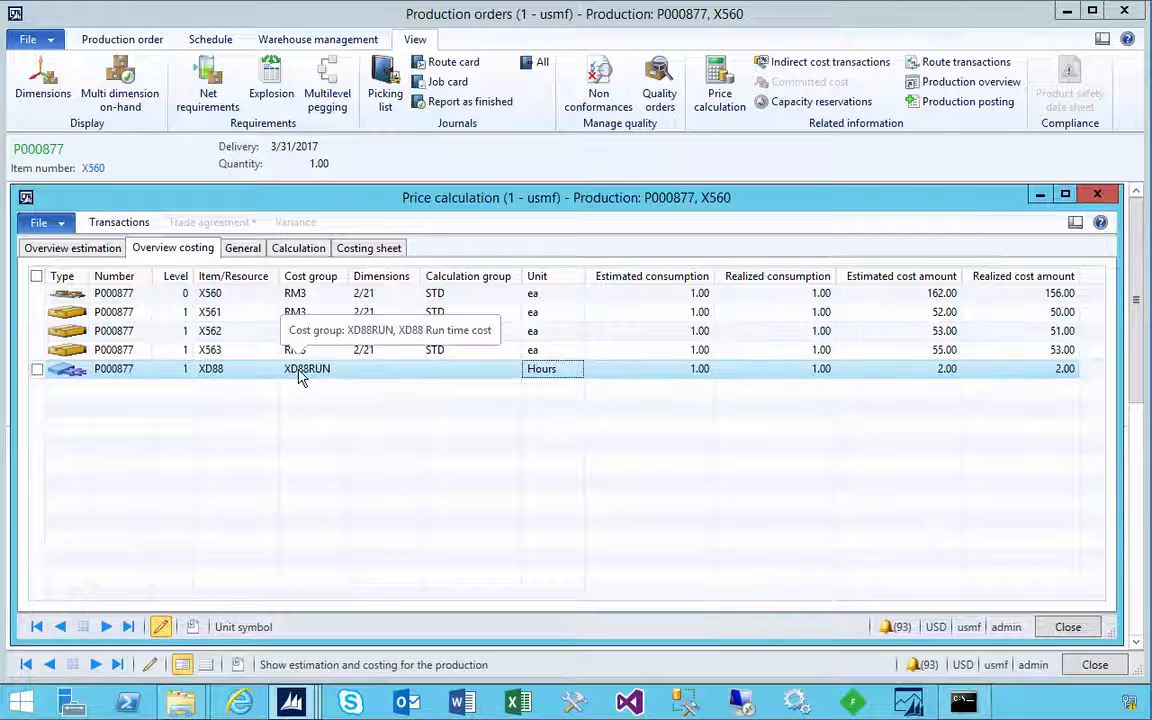
mouse_move(944, 398)
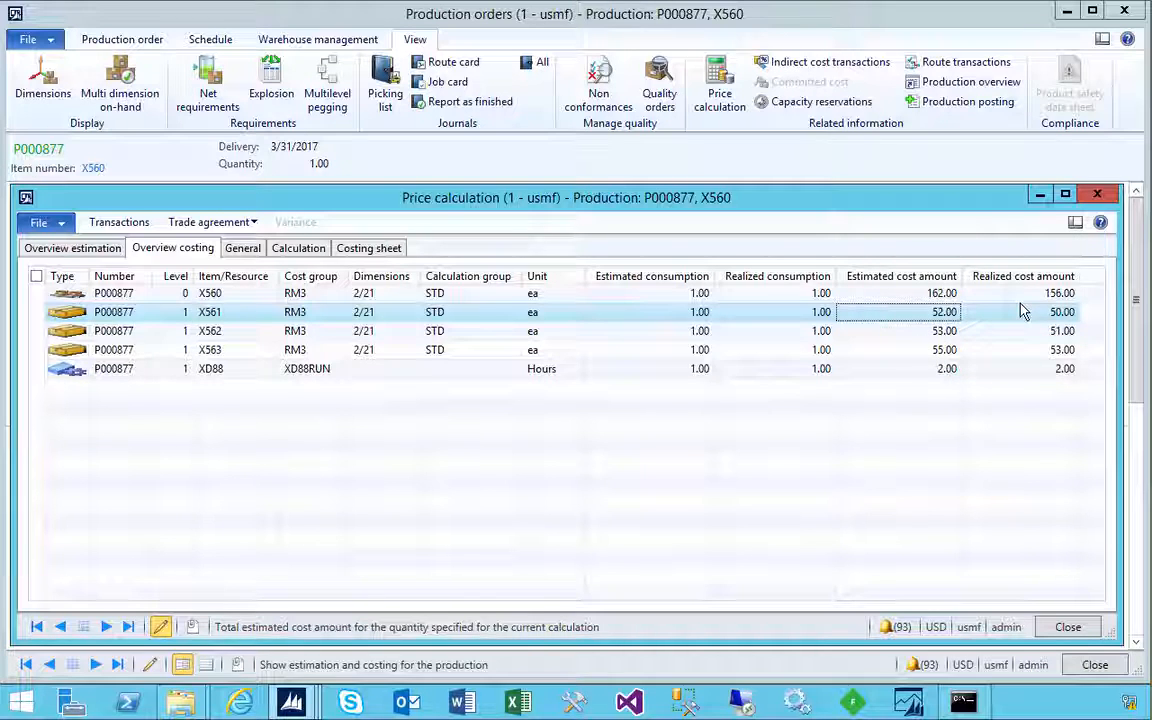
mouse_move(988, 468)
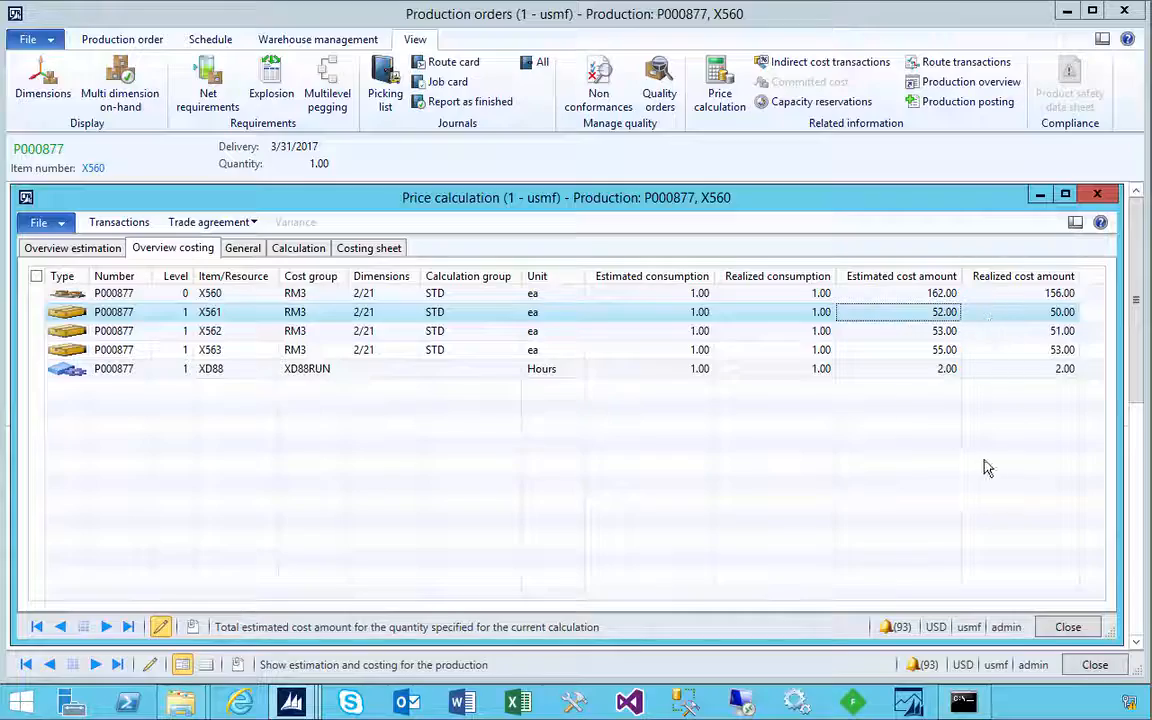